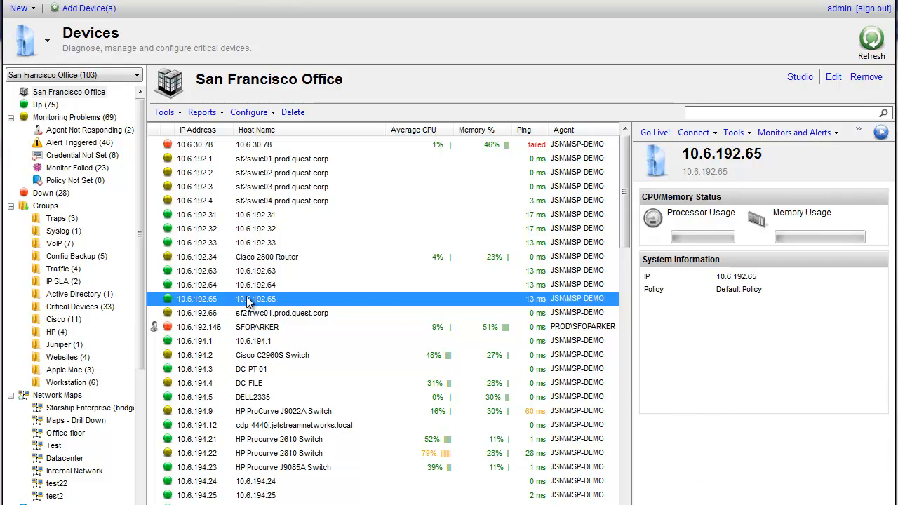
mouse_move(253, 312)
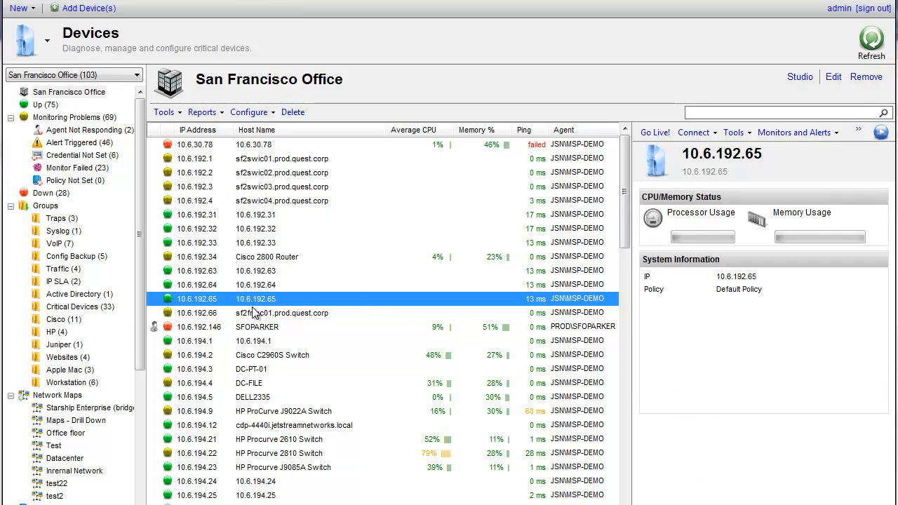
mouse_move(251, 310)
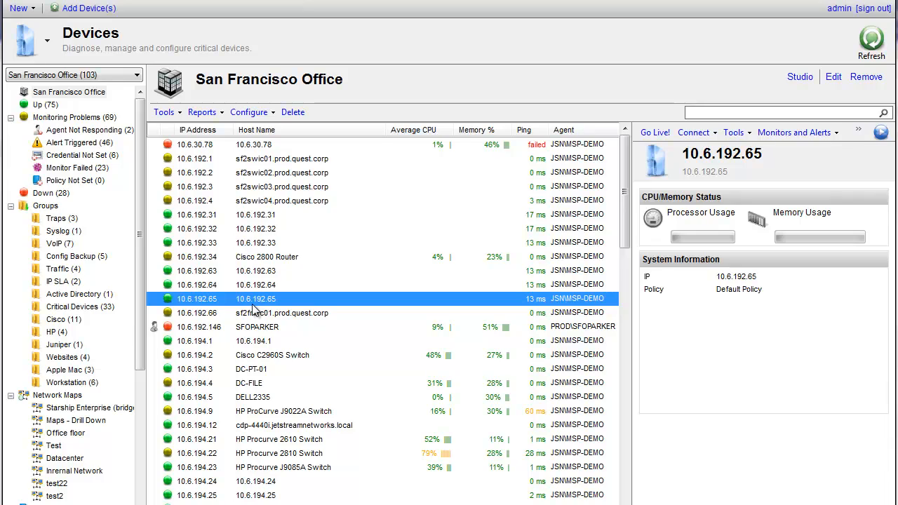
- Select the MSP-DEMO device (10.6.194.37) in the San Francisco Office list to view its health and alert
scroll("down", 3)
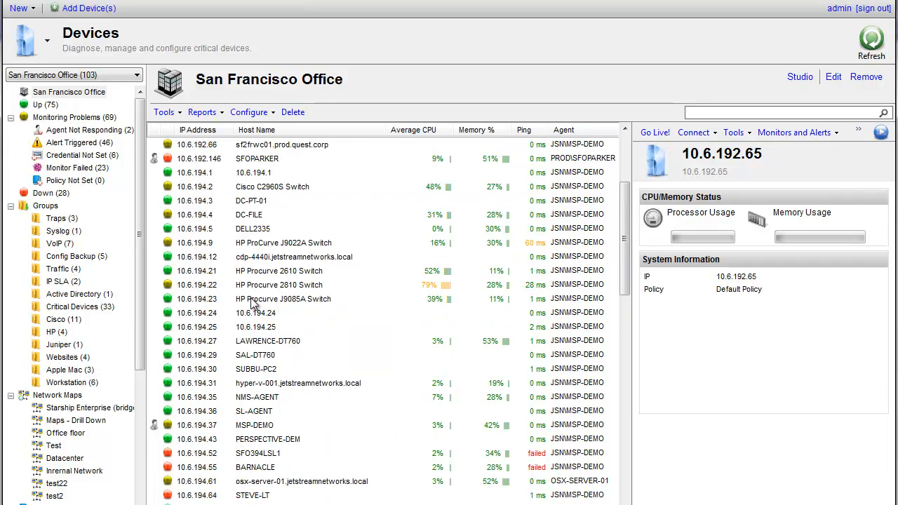
left_click(254, 425)
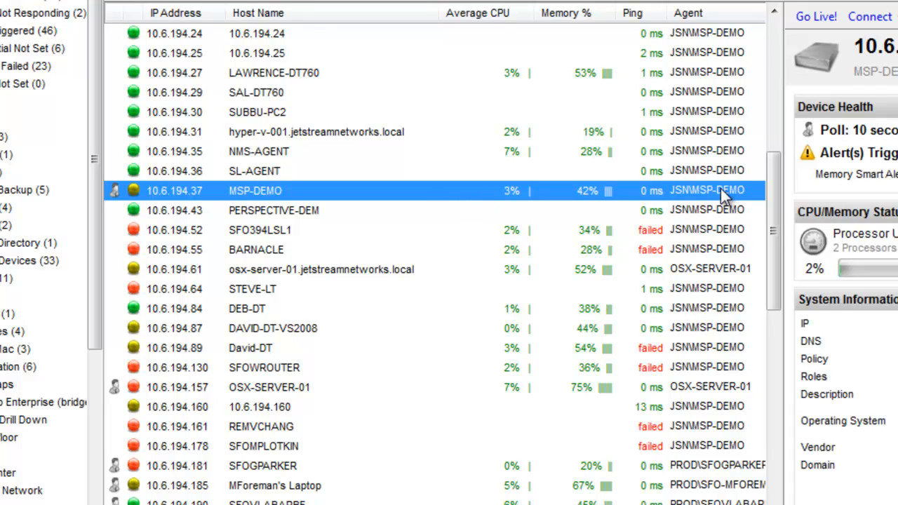
mouse_move(546, 202)
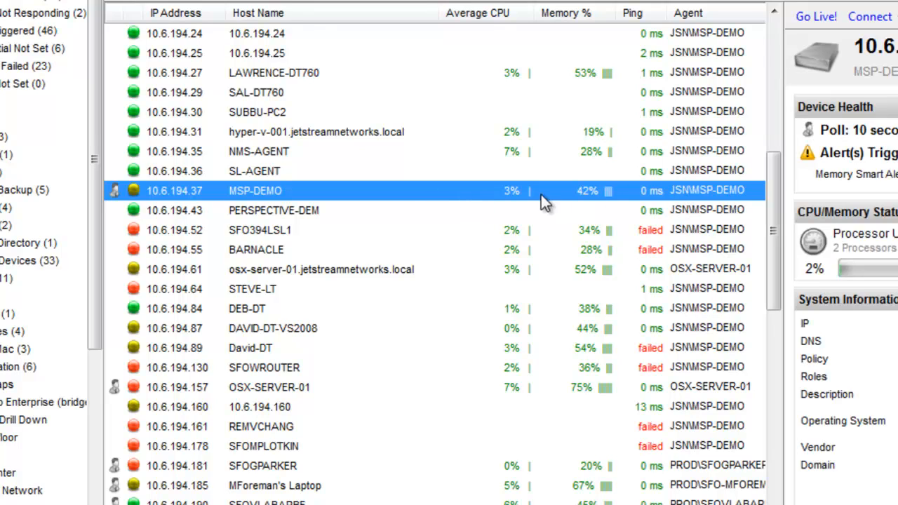
mouse_move(334, 204)
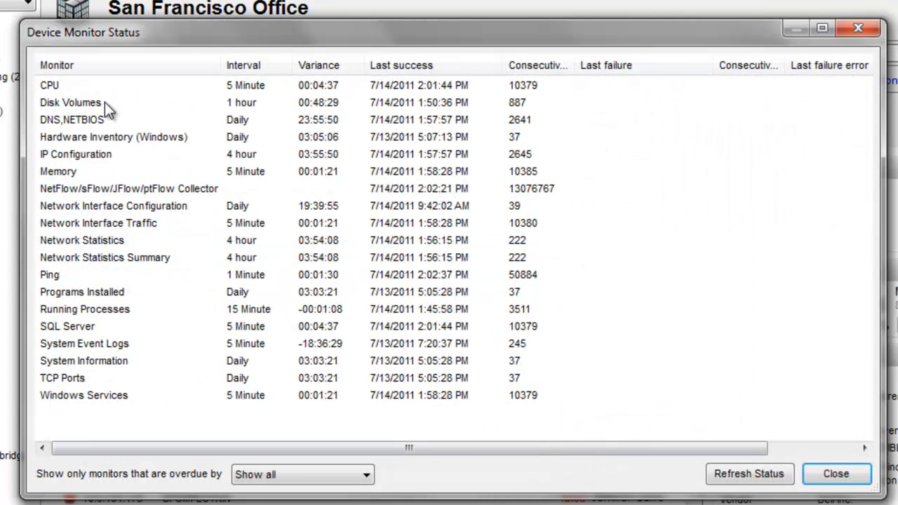
mouse_move(311, 118)
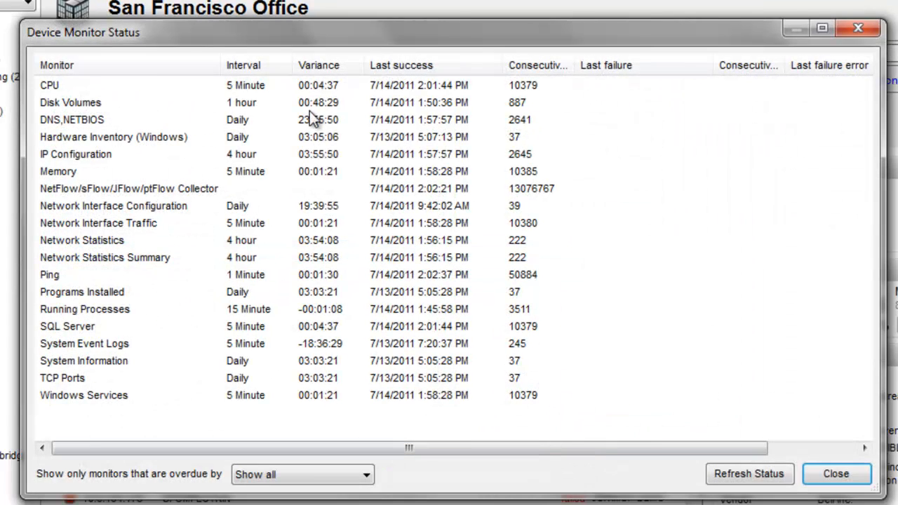
mouse_move(665, 109)
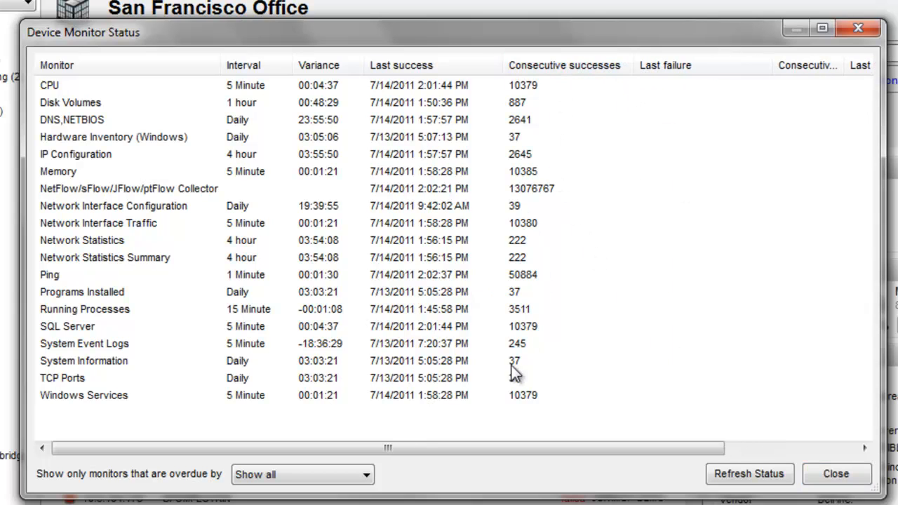
mouse_move(468, 319)
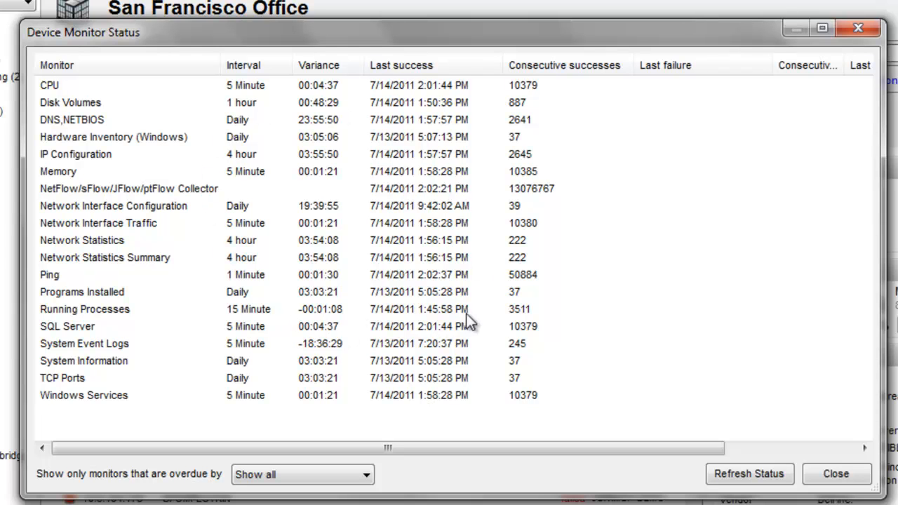
mouse_move(623, 381)
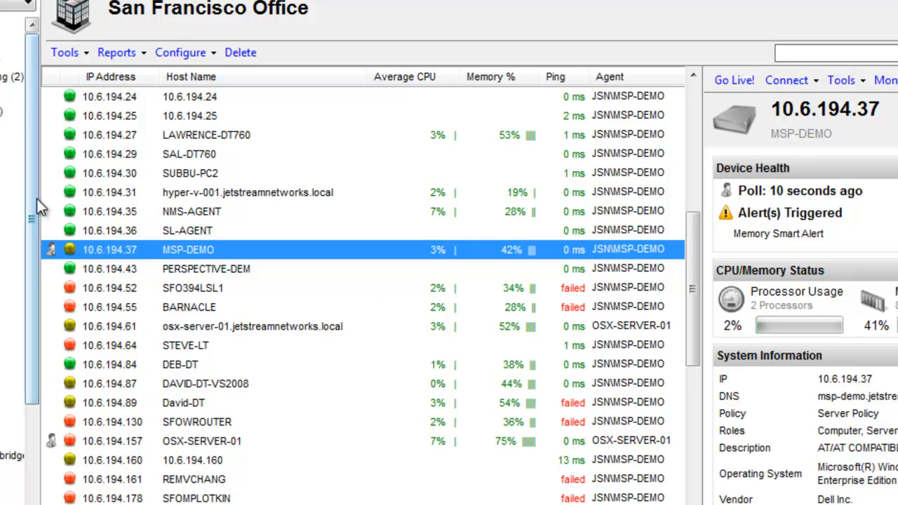
mouse_move(8, 213)
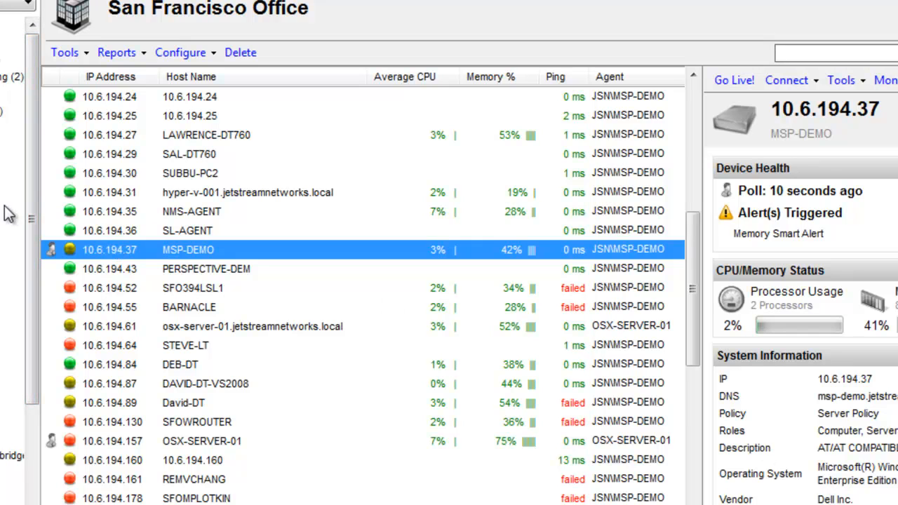
- Scroll the device list down to the down device dev-jon-2k8 at 10.6.195.44
scroll("down", 3)
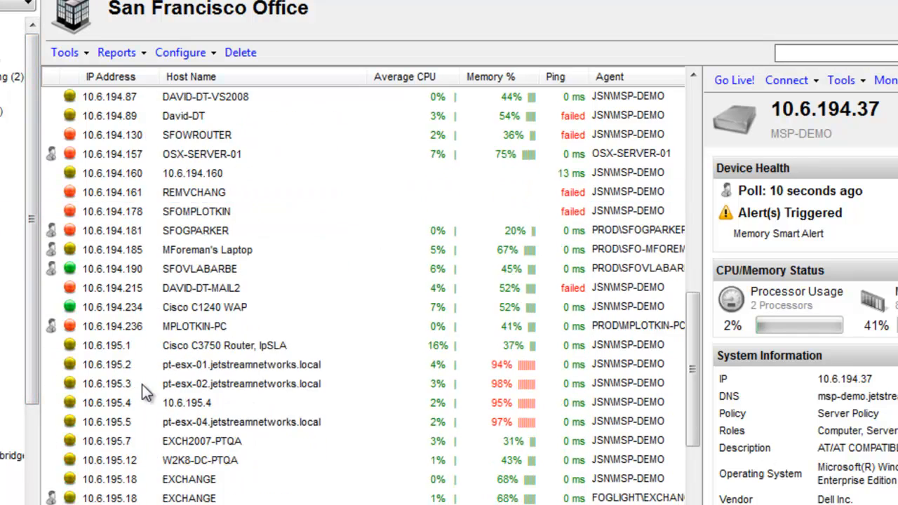
scroll("down", 3)
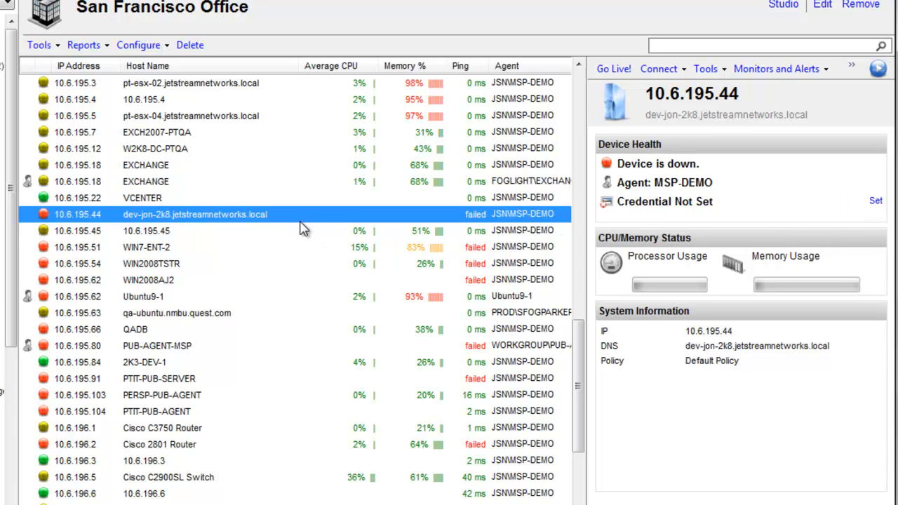
mouse_move(300, 218)
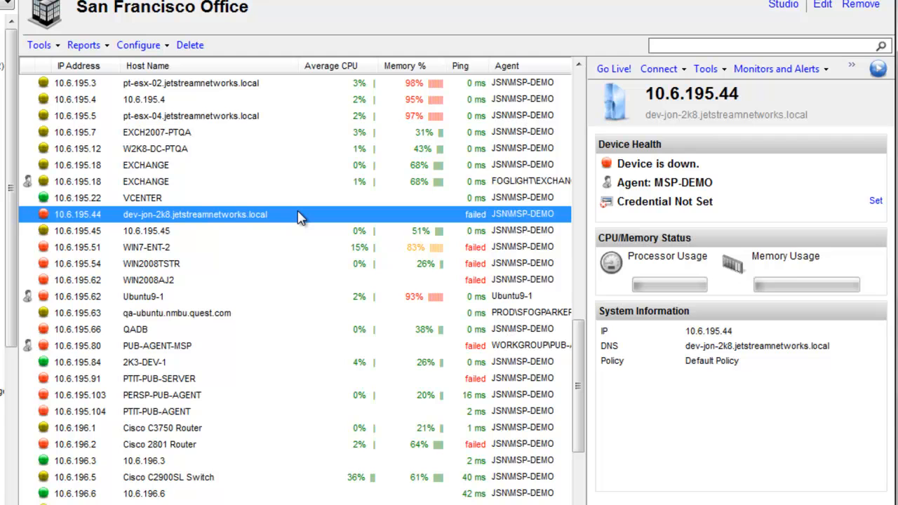
mouse_move(223, 227)
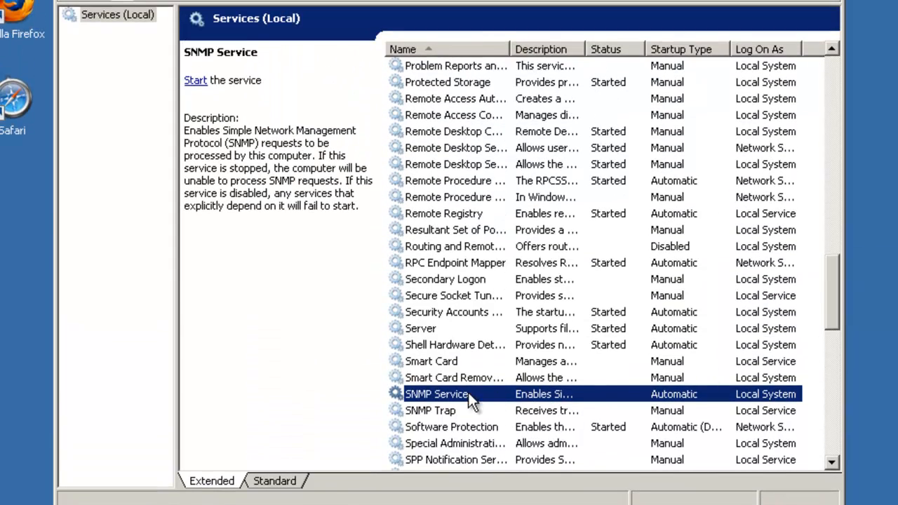
- Add the 'public' community with READ ONLY rights to the SNMP Service security settings
double_click(435, 392)
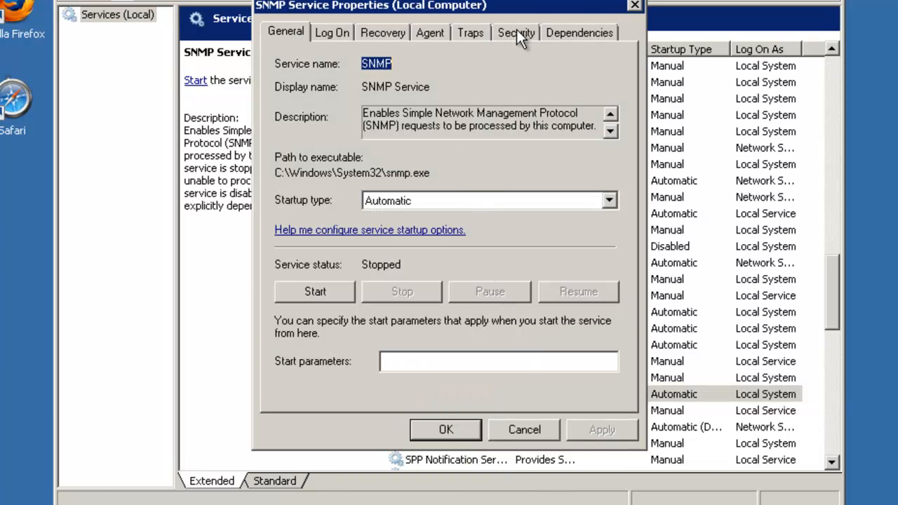
left_click(516, 32)
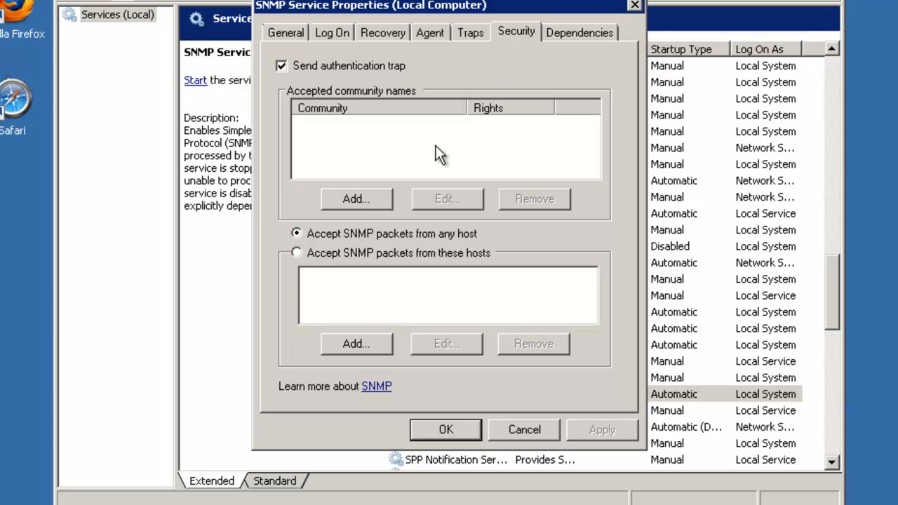
left_click(356, 199)
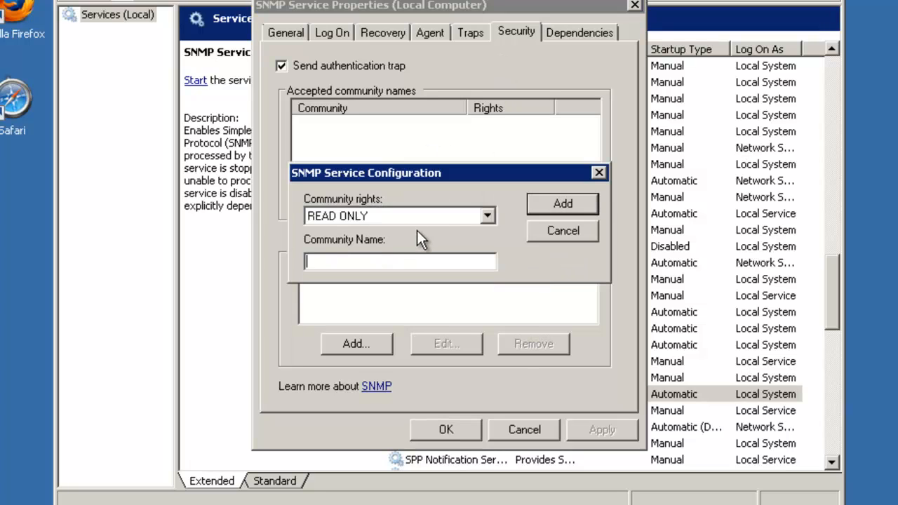
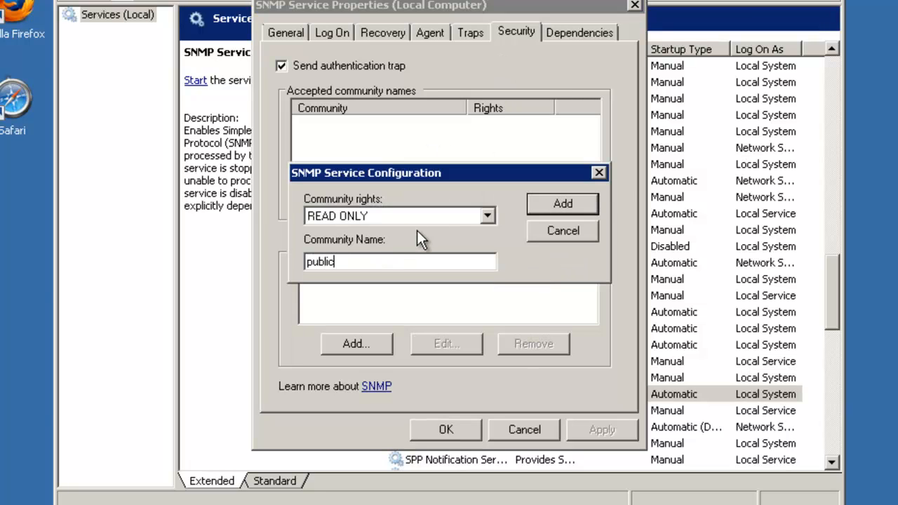
left_click(561, 203)
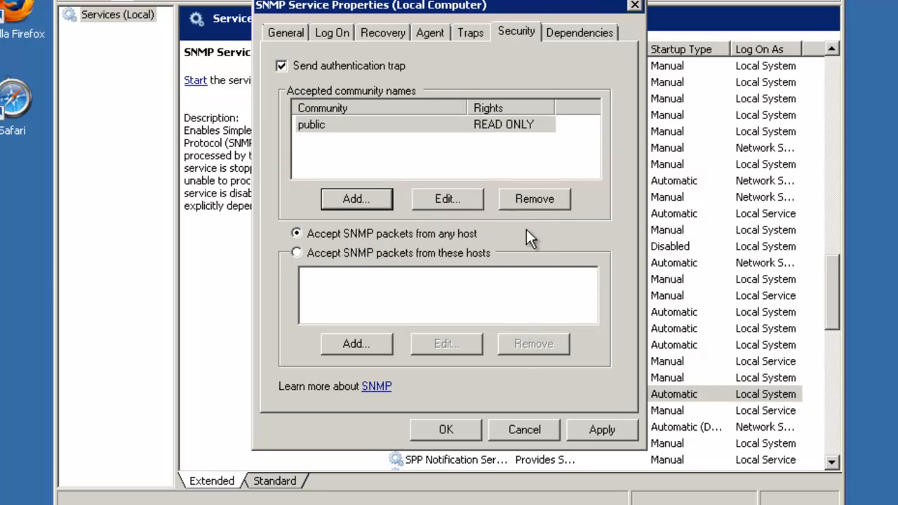
mouse_move(424, 241)
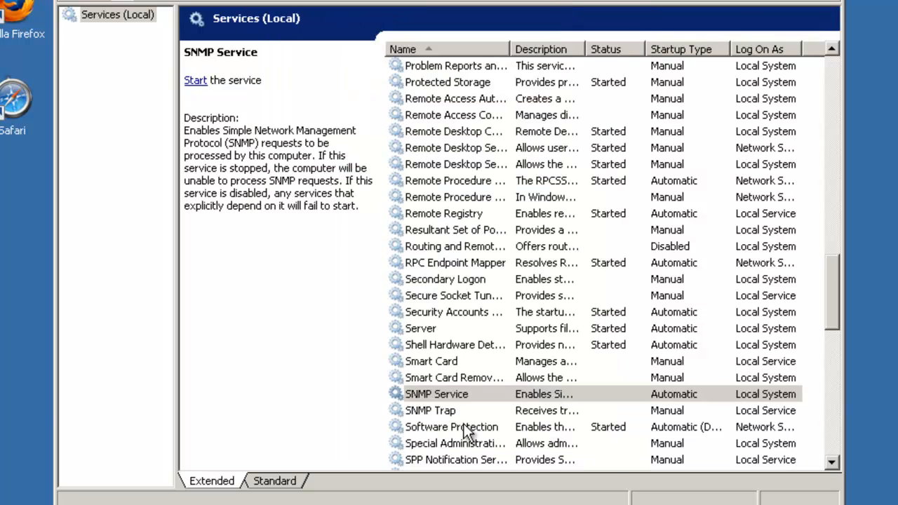
- Start the SNMP Service on the local computer
left_click(197, 80)
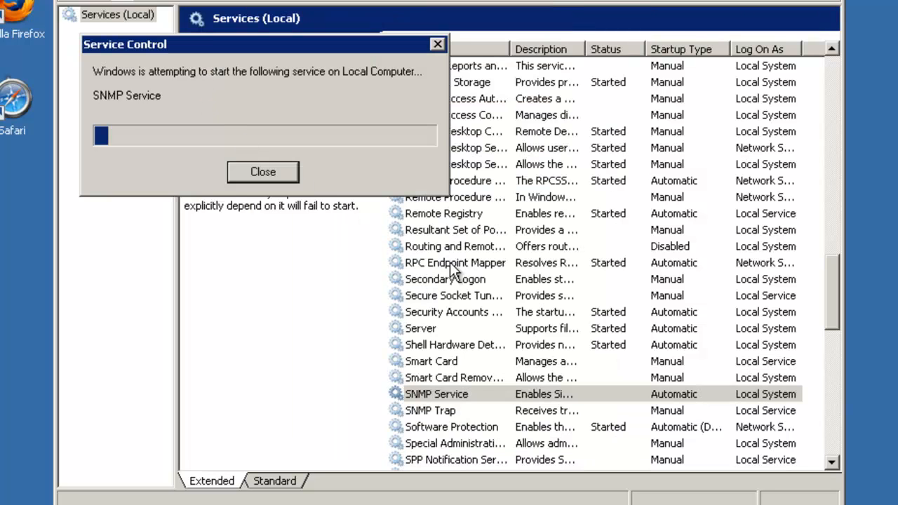
left_click(263, 171)
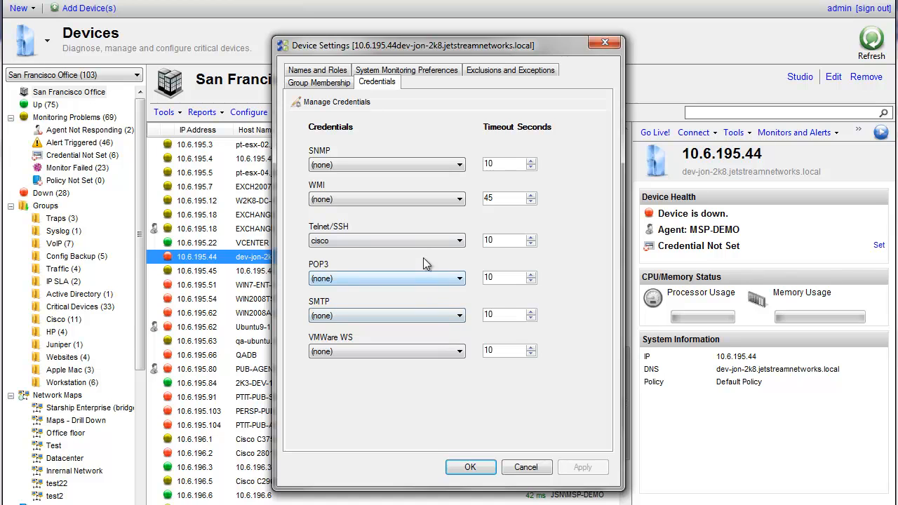
left_click(459, 164)
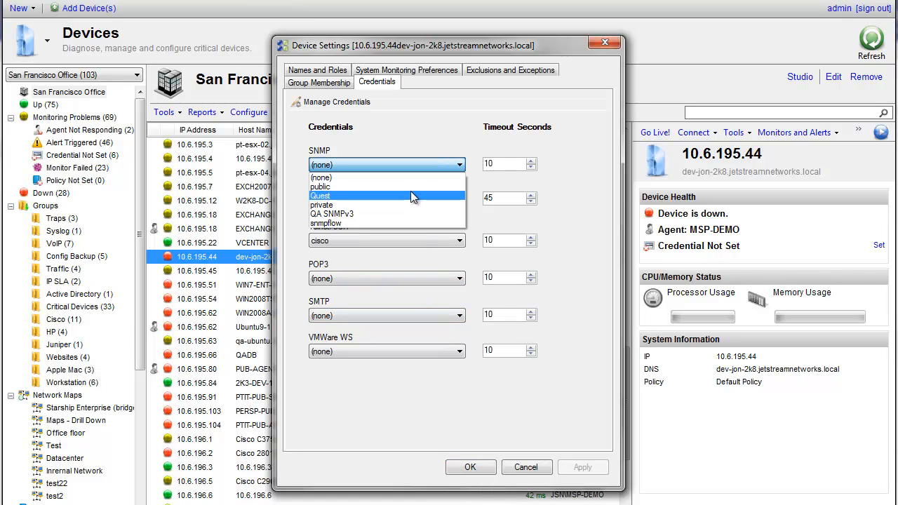
left_click(320, 185)
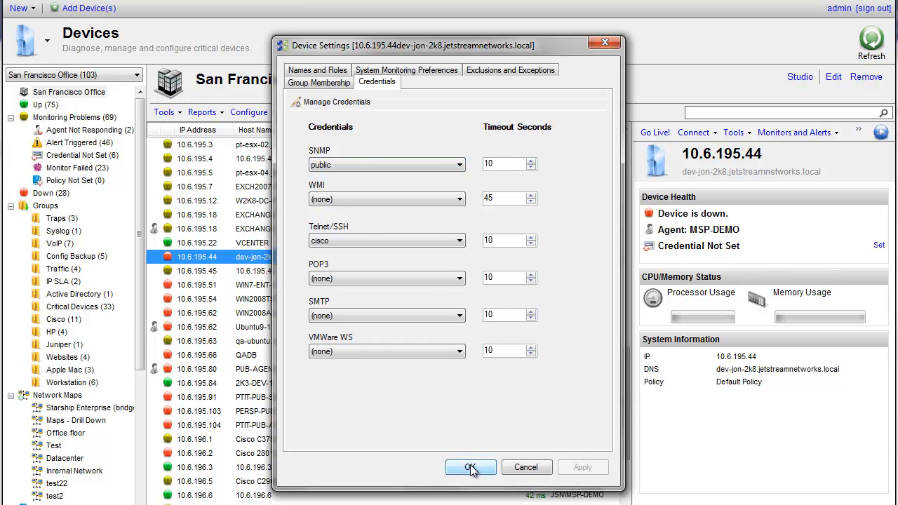
left_click(470, 467)
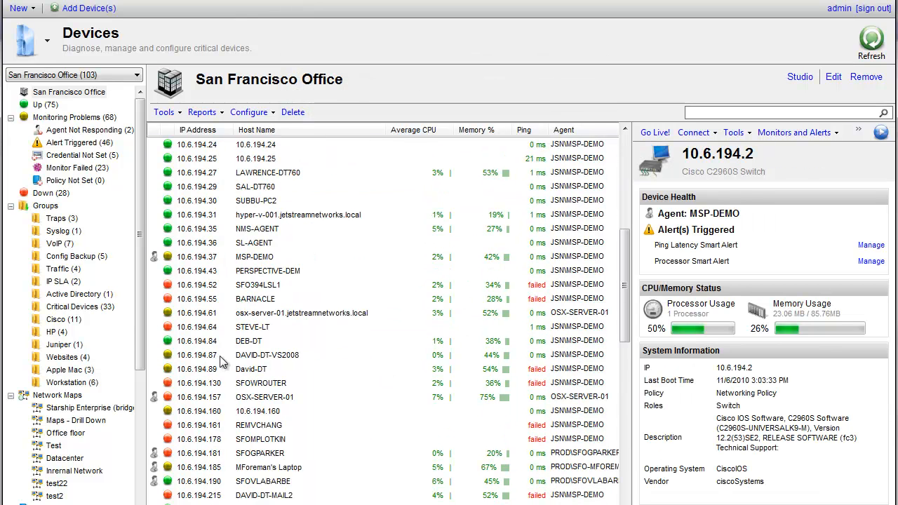
mouse_move(213, 282)
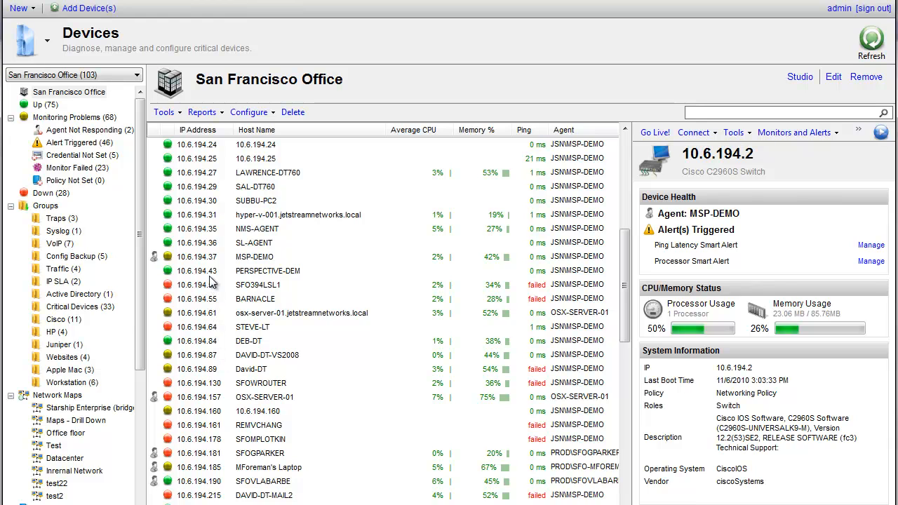
- Search for 10.6.195.44 and run Go Live! to pull its CPU and memory monitoring data
scroll("down", 3)
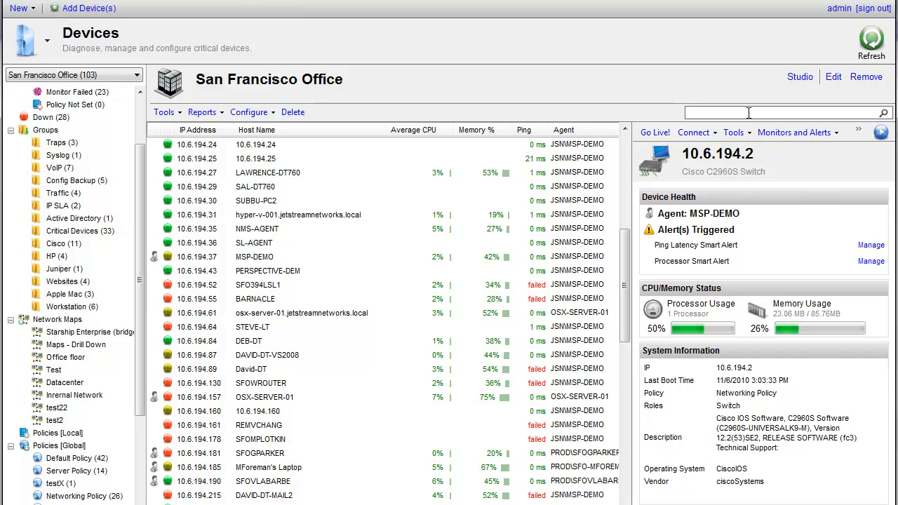
type("10.6.1")
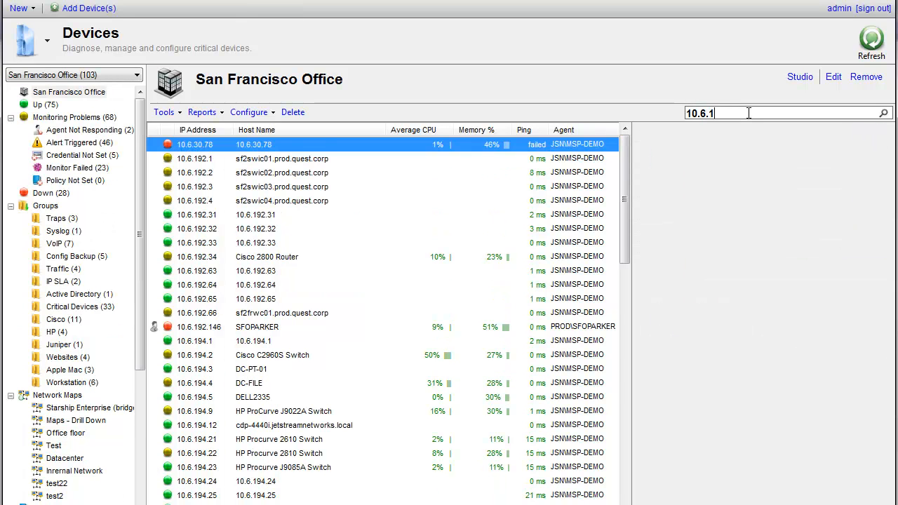
type("95.44")
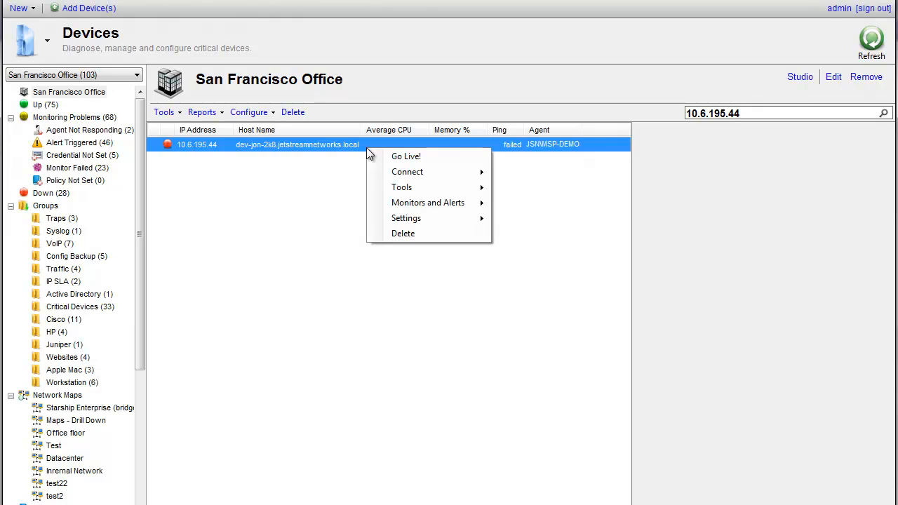
left_click(252, 147)
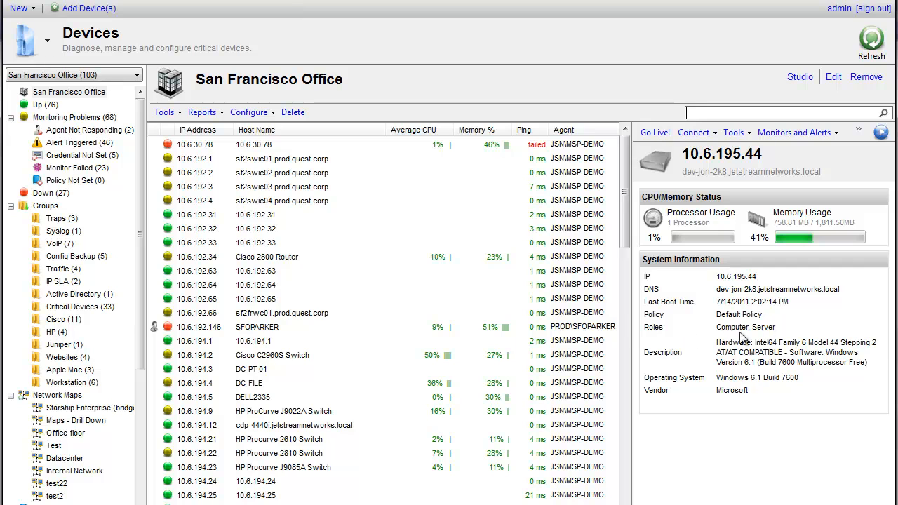
mouse_move(533, 241)
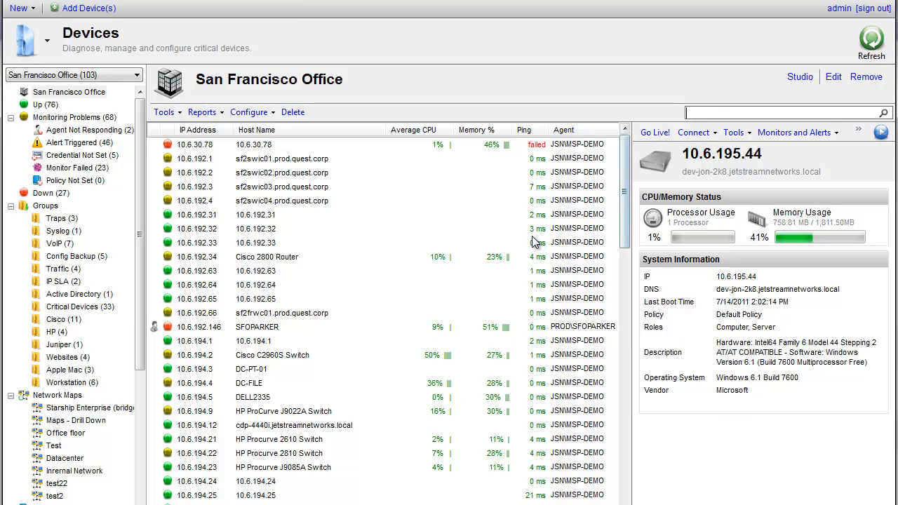
scroll("down", 3)
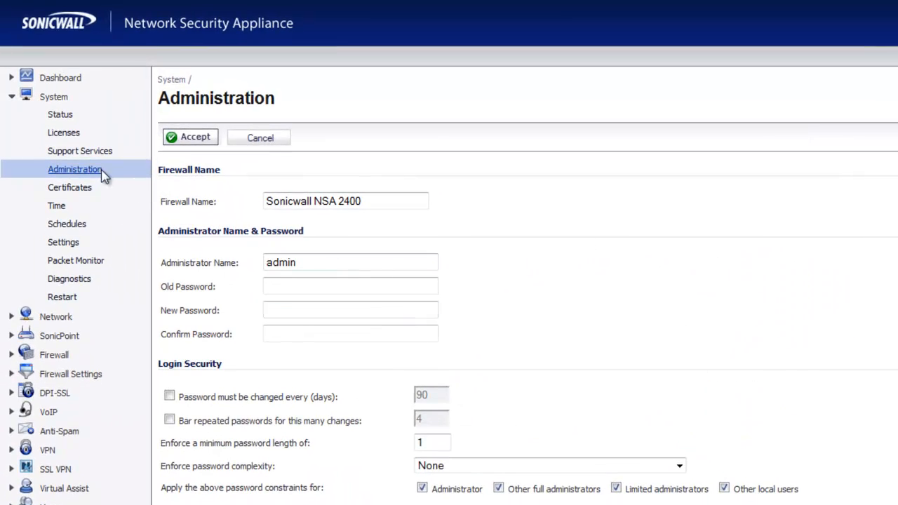
- Review the SonicWall SNMP settings under Advanced Management and cancel without changes
scroll("down", 3)
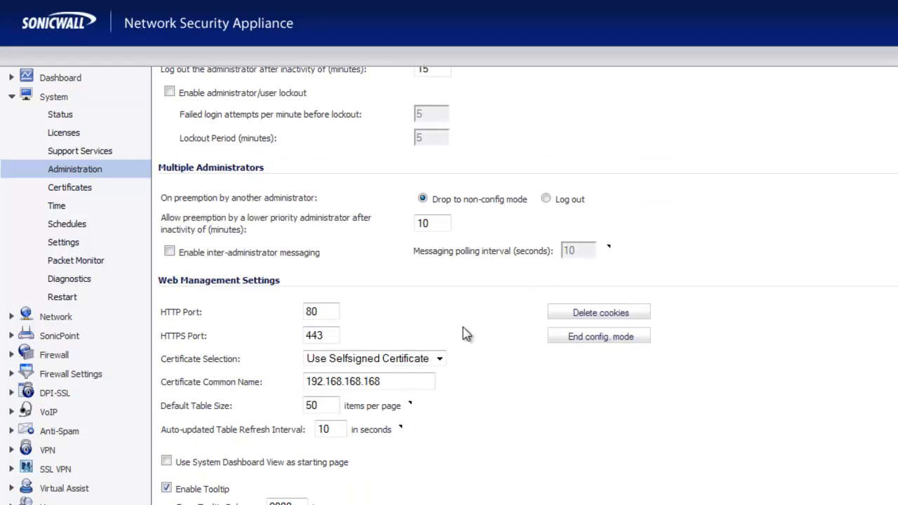
scroll("down", 3)
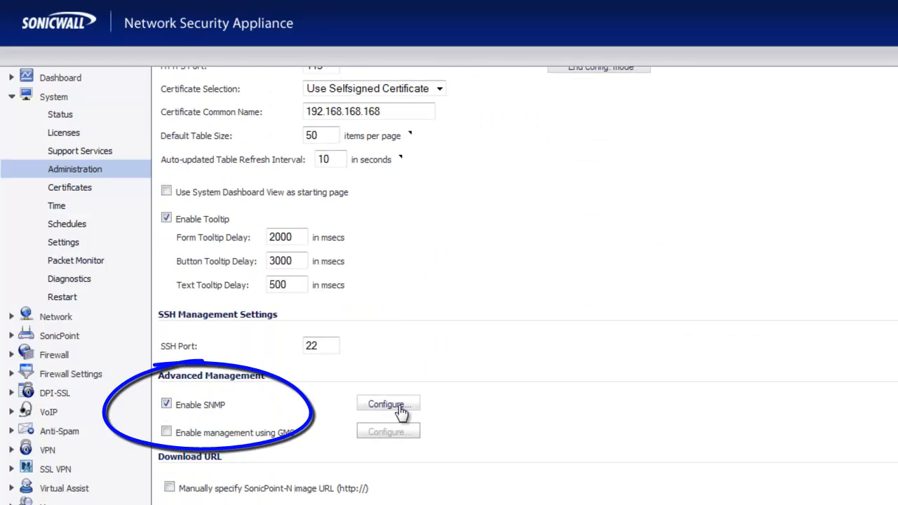
left_click(387, 404)
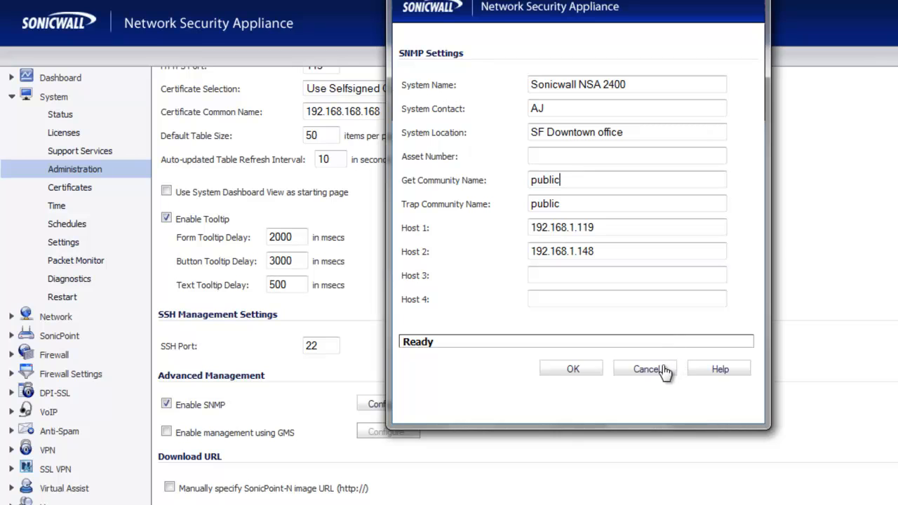
left_click(645, 367)
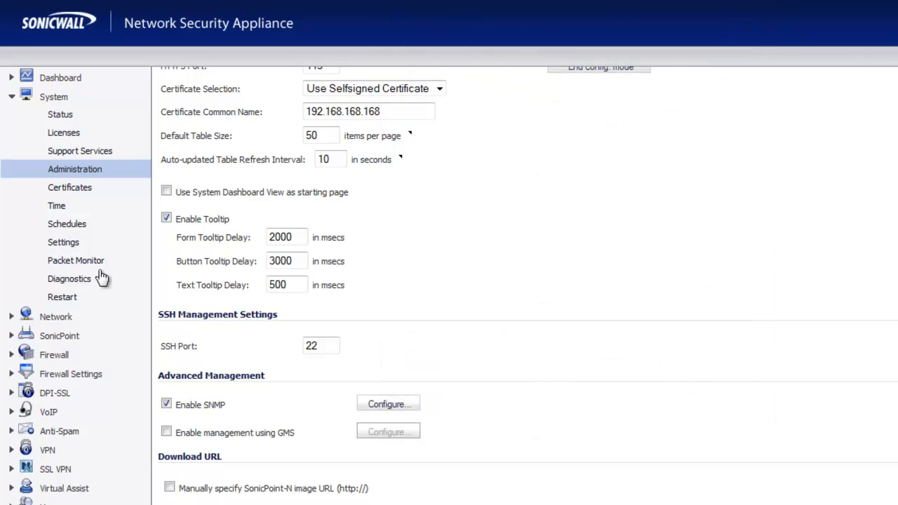
mouse_move(21, 80)
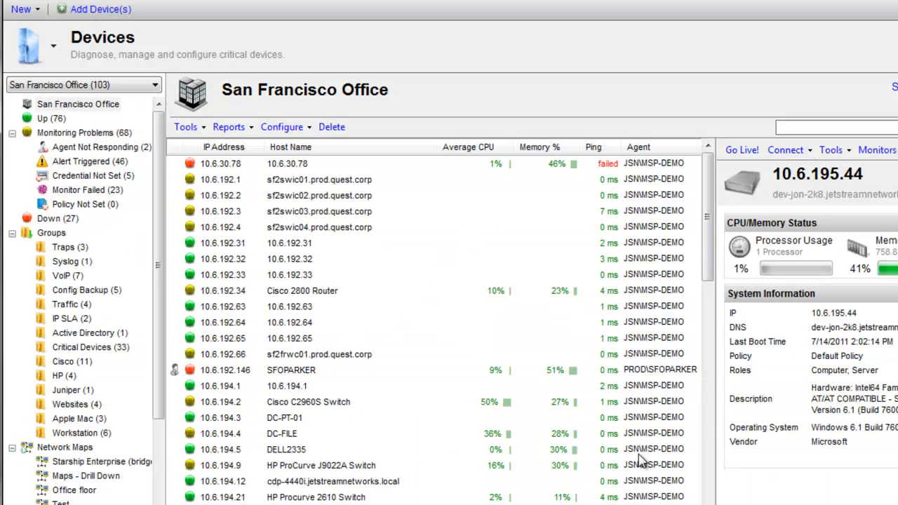
- Review the SonicWall's monitor status, noting the failing Configuration Backup monitor, and close it
scroll("down", 3)
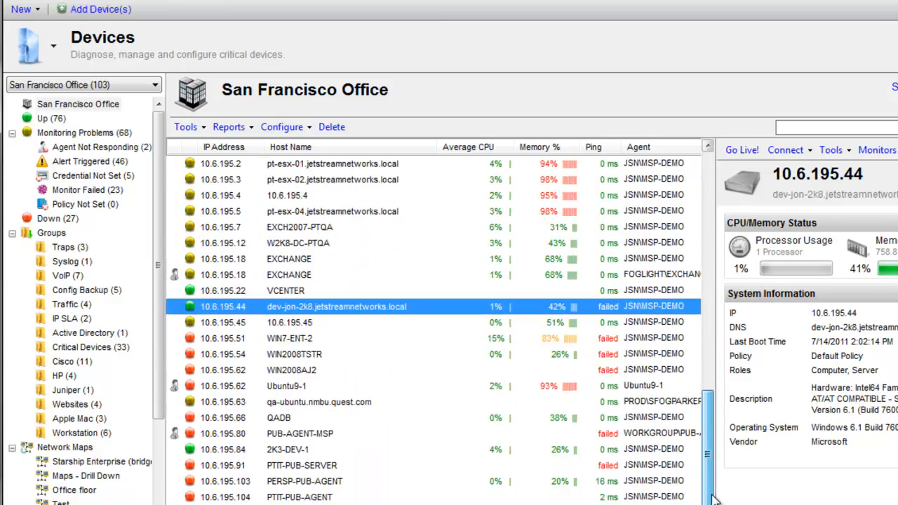
scroll("down", 3)
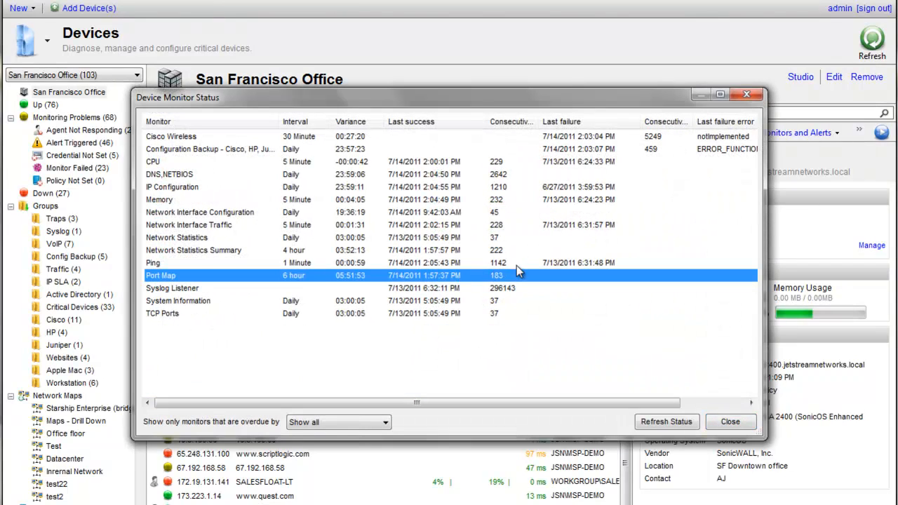
left_click(210, 148)
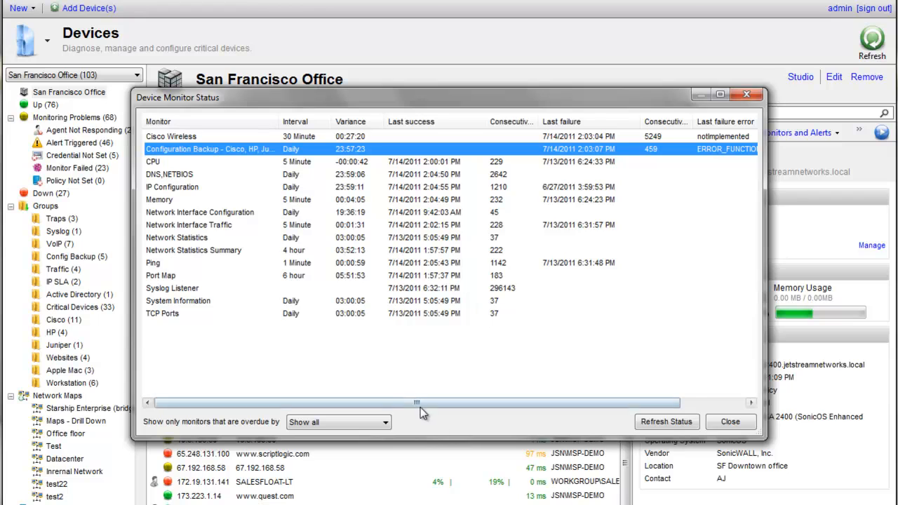
left_click_drag(418, 402, 484, 403)
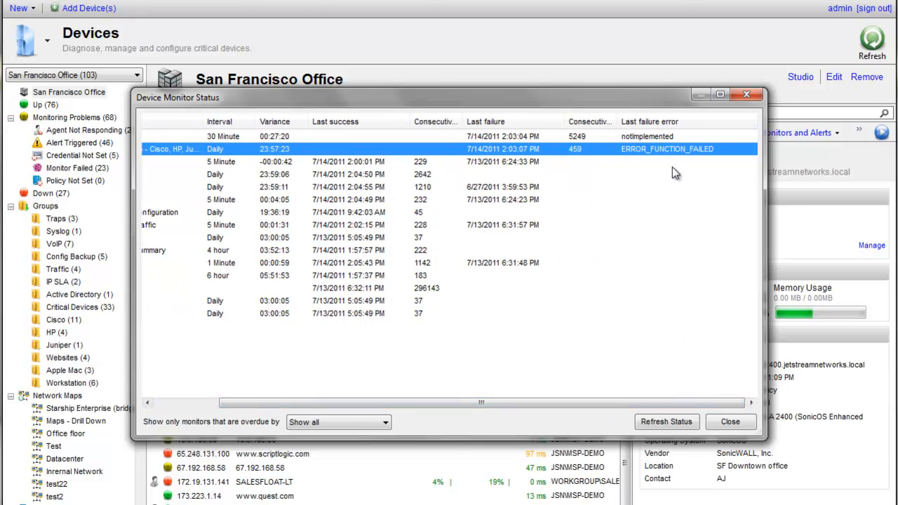
mouse_move(729, 421)
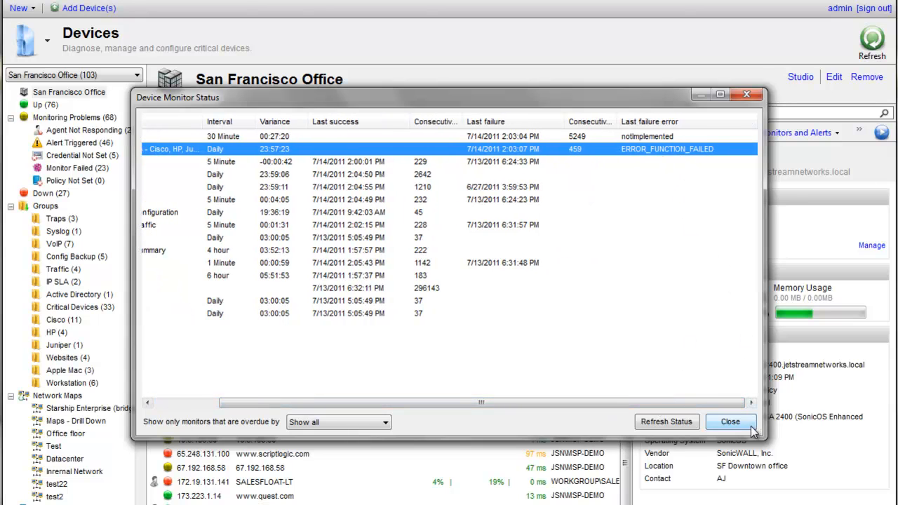
left_click(729, 421)
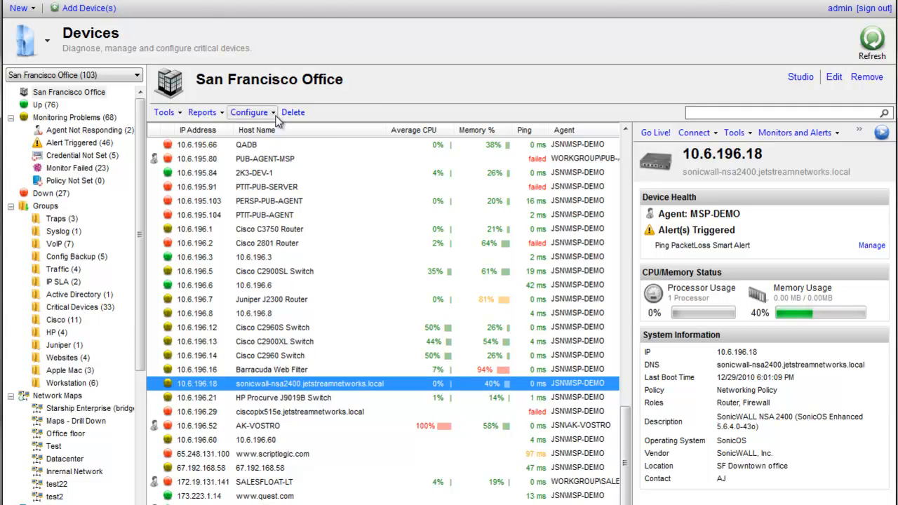
- Reassign the SonicWall device 10.6.196.18 to the Networking Policy
left_click(250, 112)
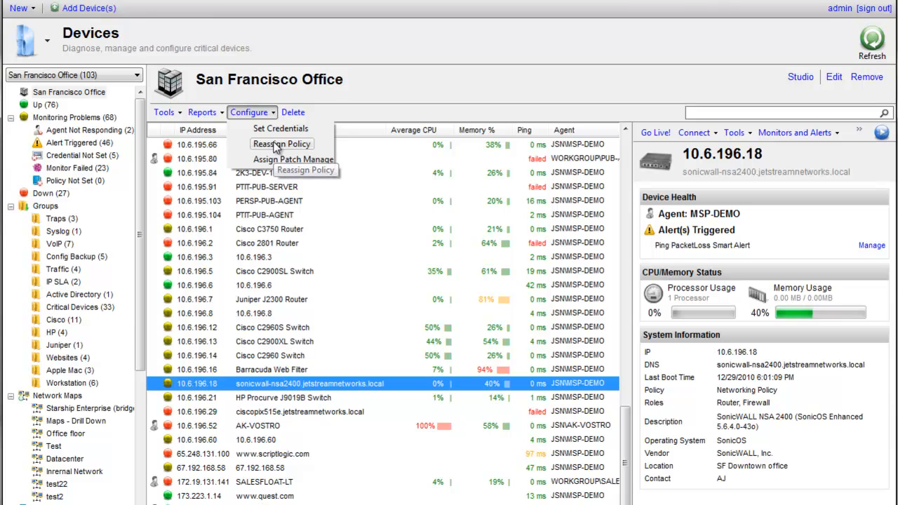
left_click(281, 143)
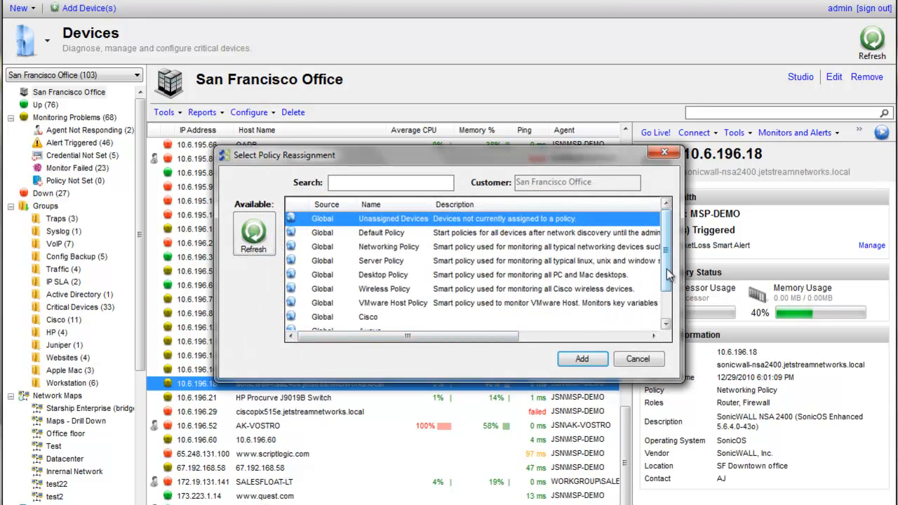
left_click(387, 247)
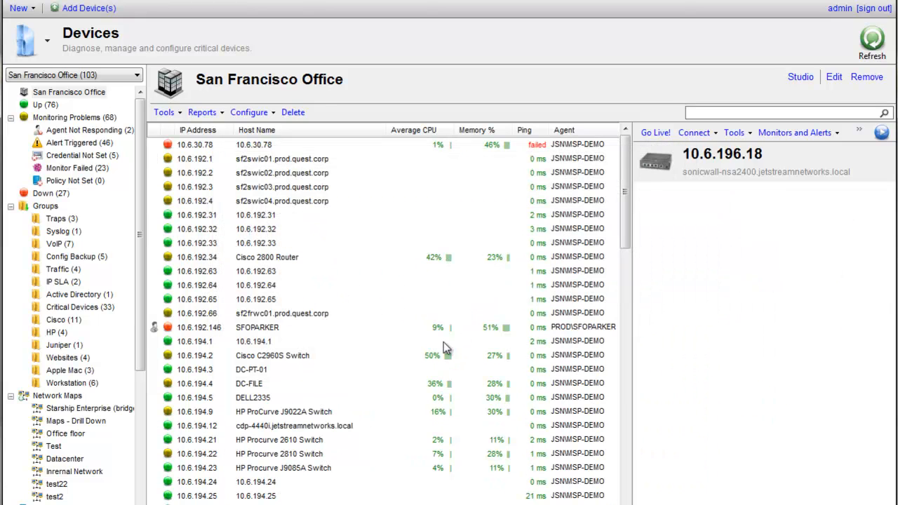
- Edit the Networking Policy and review its monitors and its five smart alerts
scroll("down", 3)
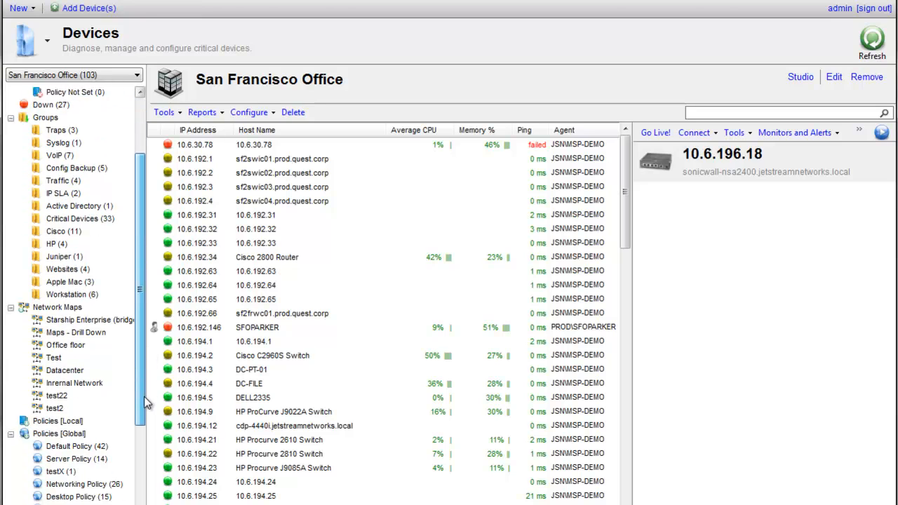
right_click(83, 432)
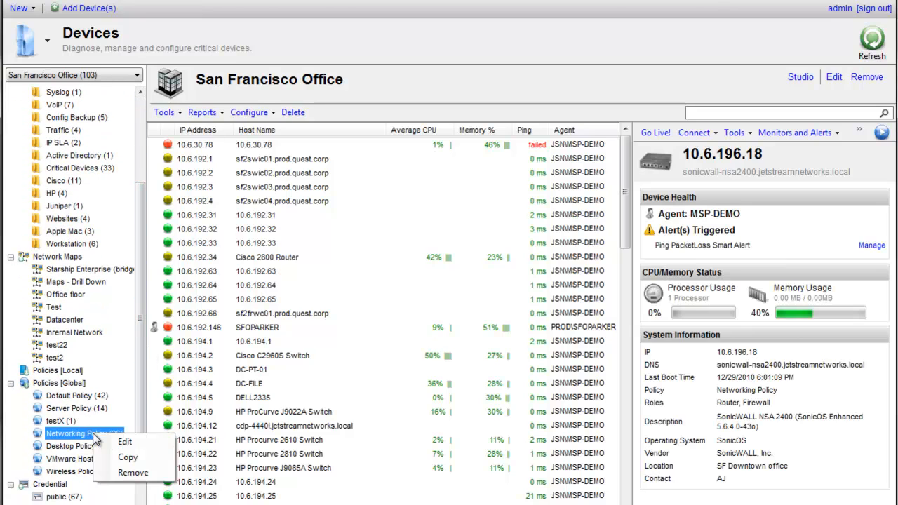
left_click(124, 441)
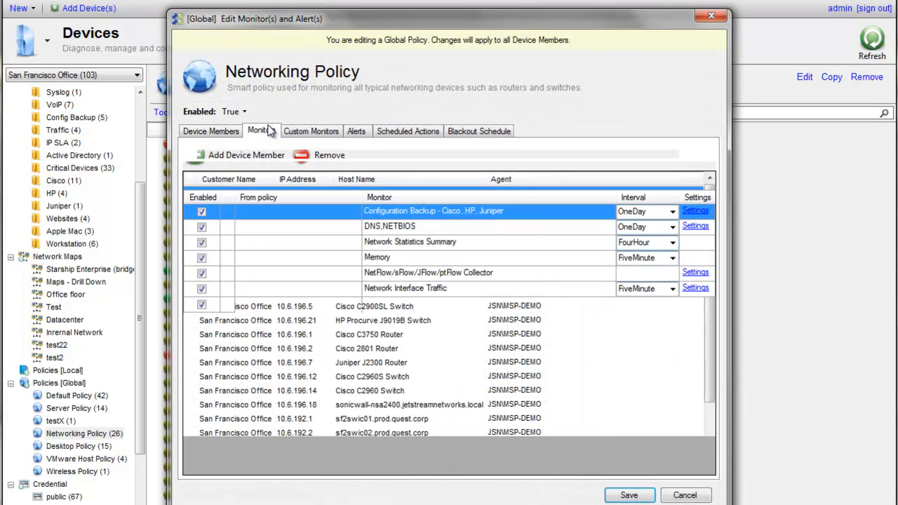
left_click(261, 130)
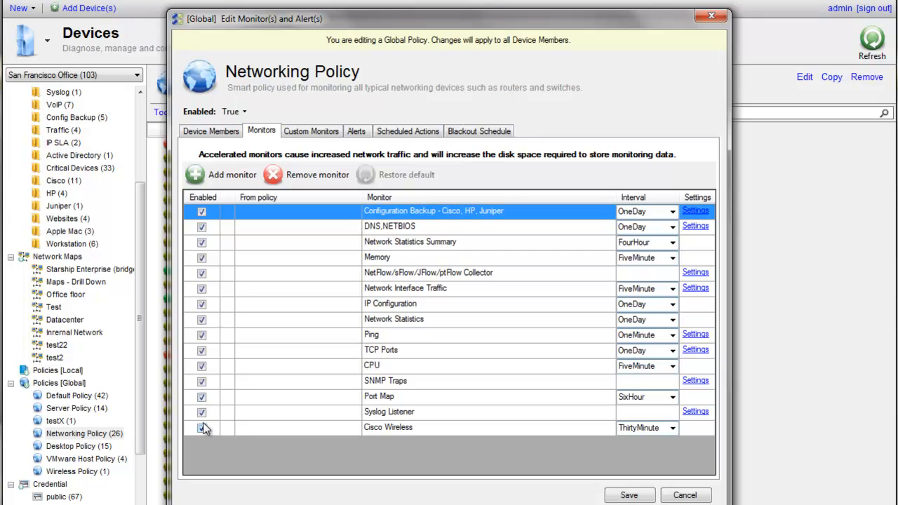
left_click(356, 132)
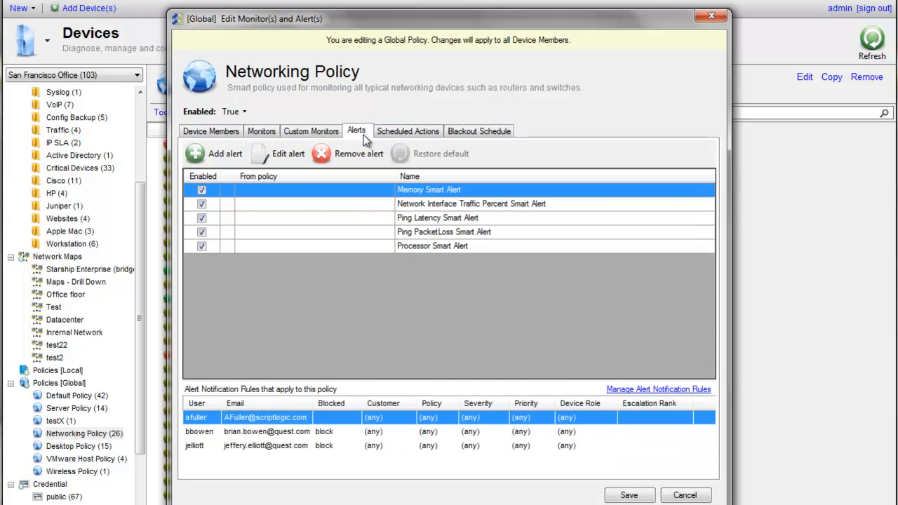